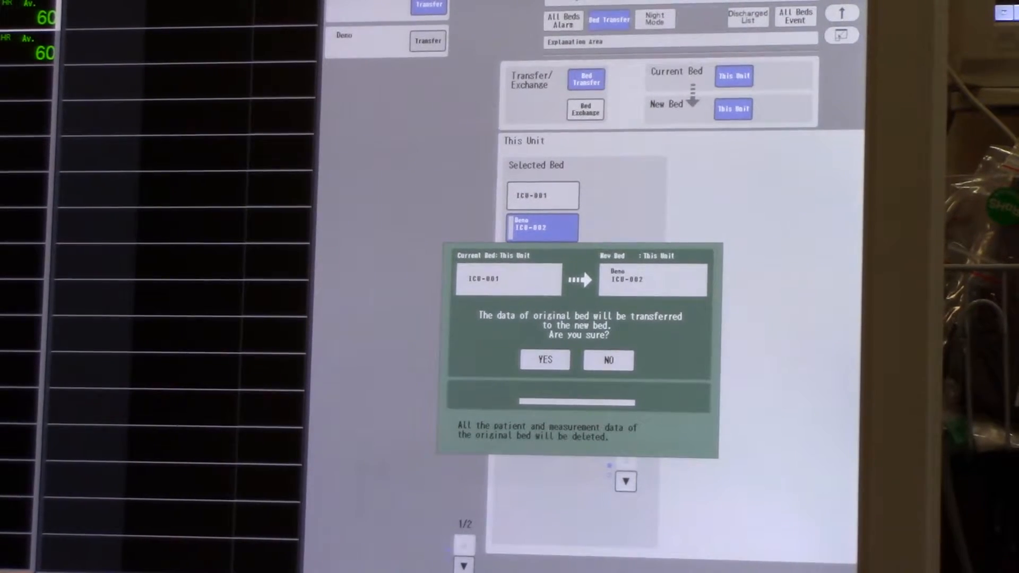
Confirm the bed transfer from ICU-001 to ICU-002 with YES in the confirmation dialog.
{"action": "left_click", "coordinate": [543, 360]}
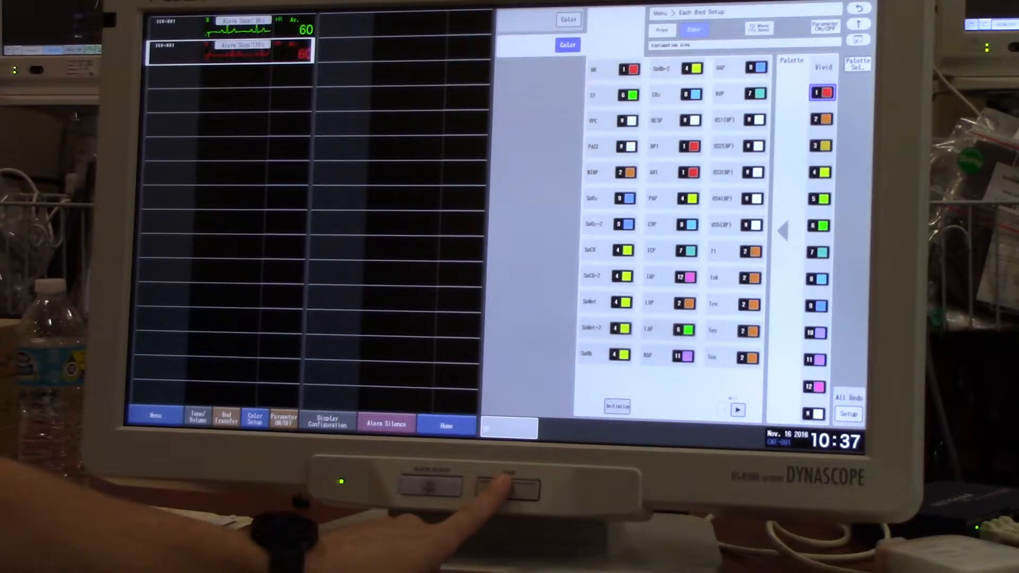
After assigning red to HR, return to the home all-beds waveform overview.
{"action": "left_click", "coordinate": [446, 426]}
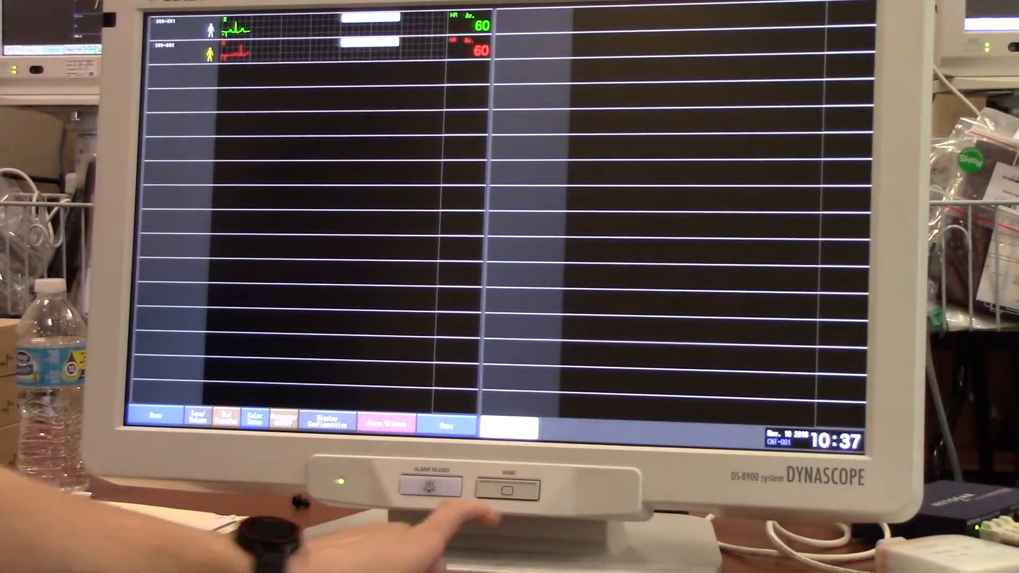